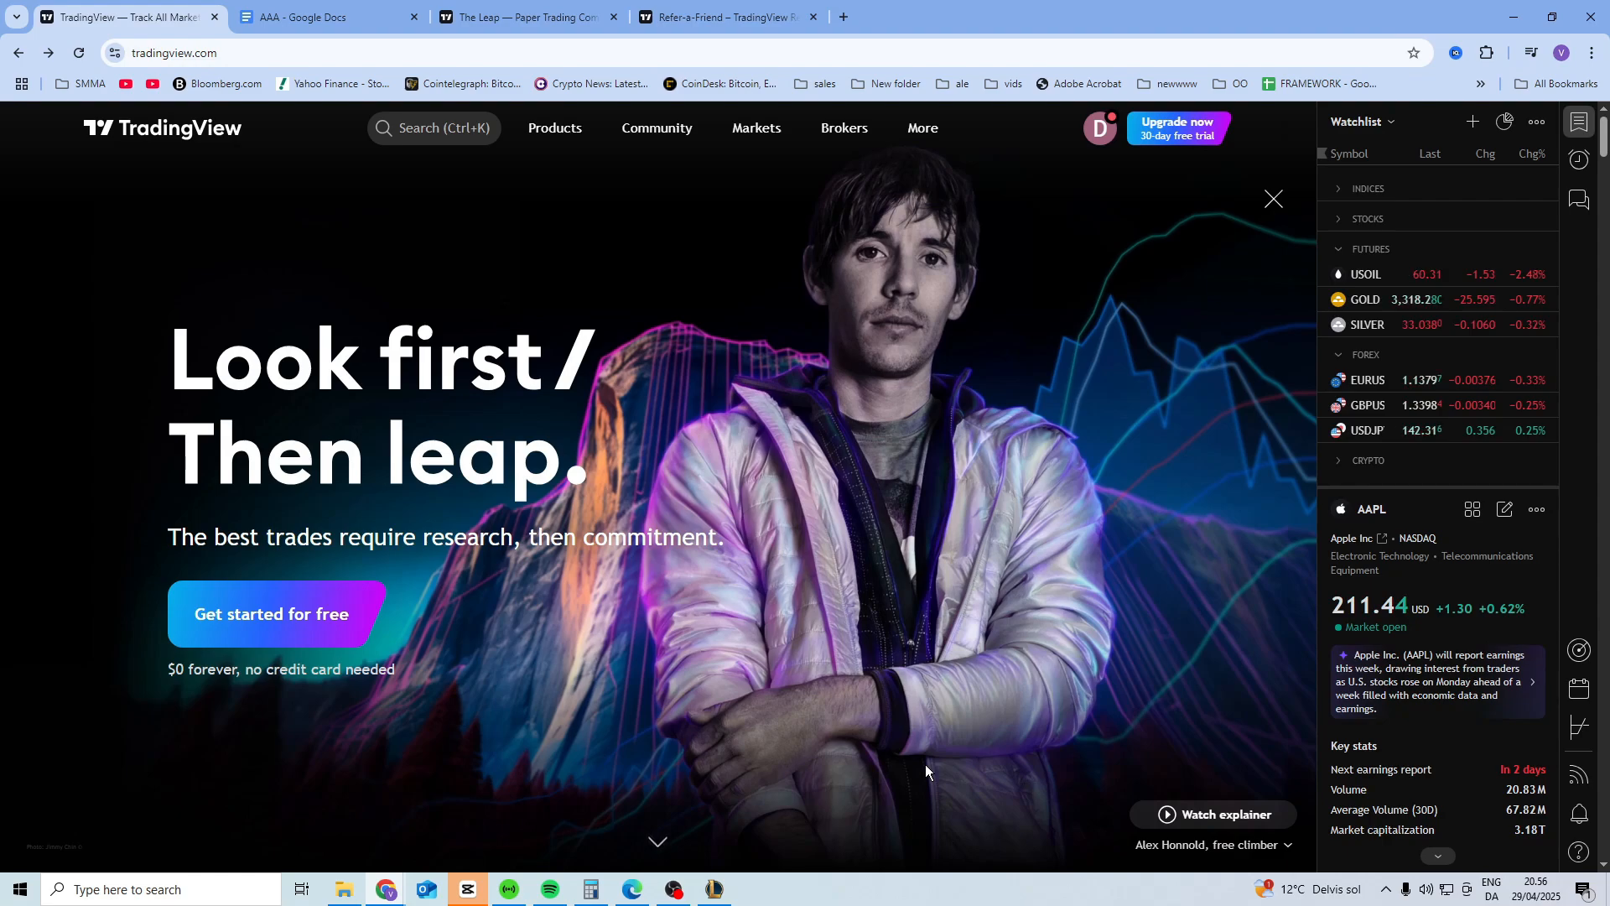
mouse_move(570, 215)
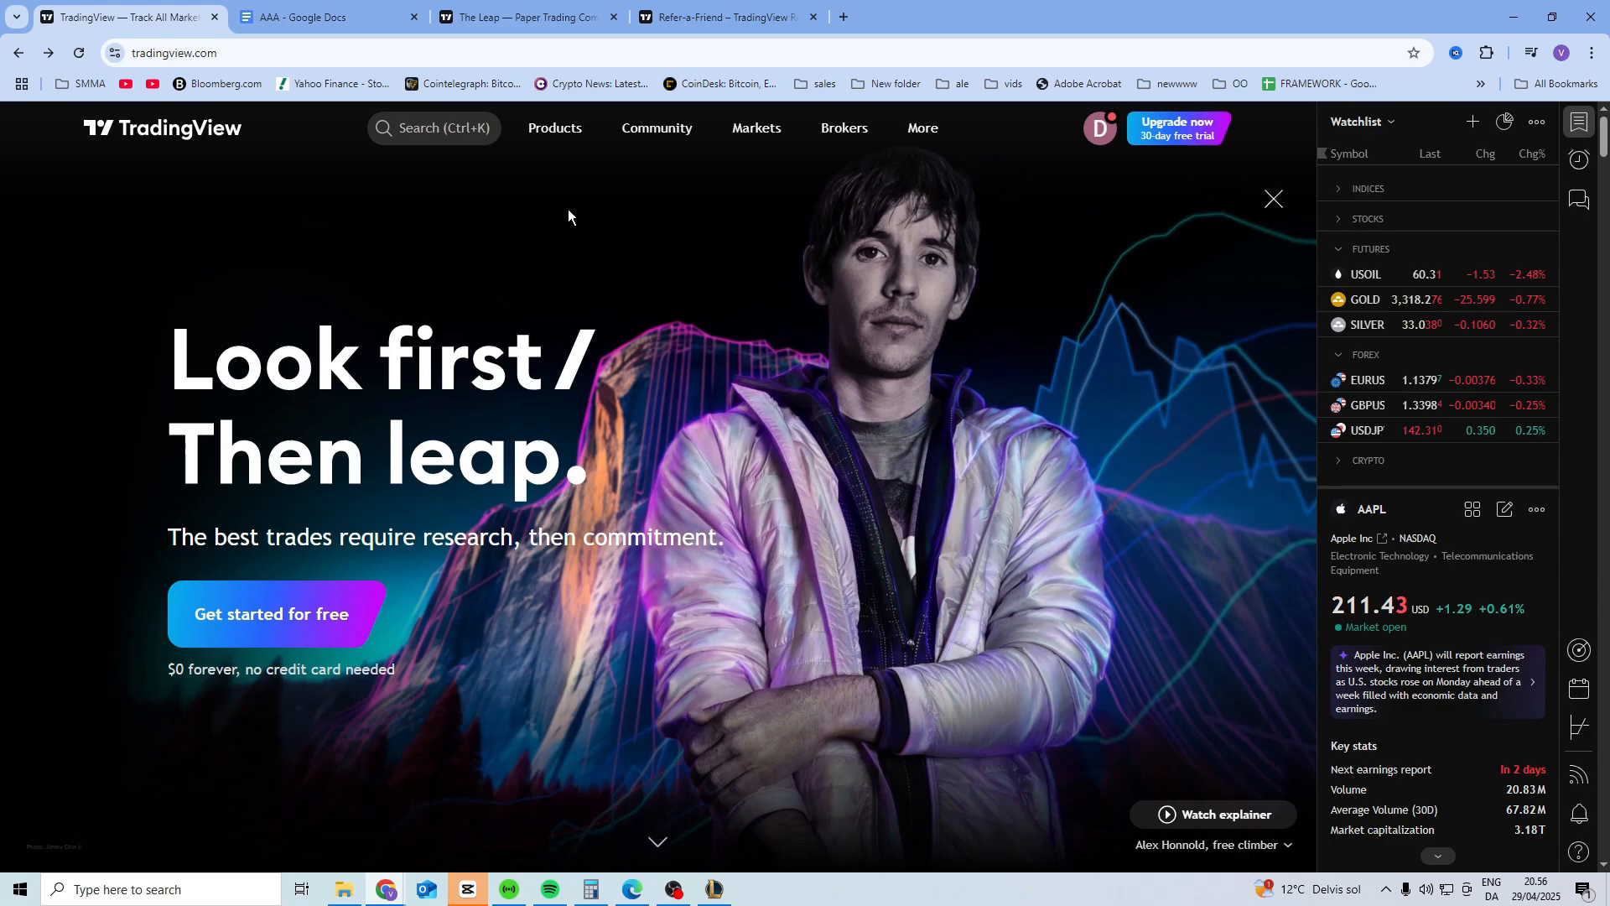
mouse_move(447, 313)
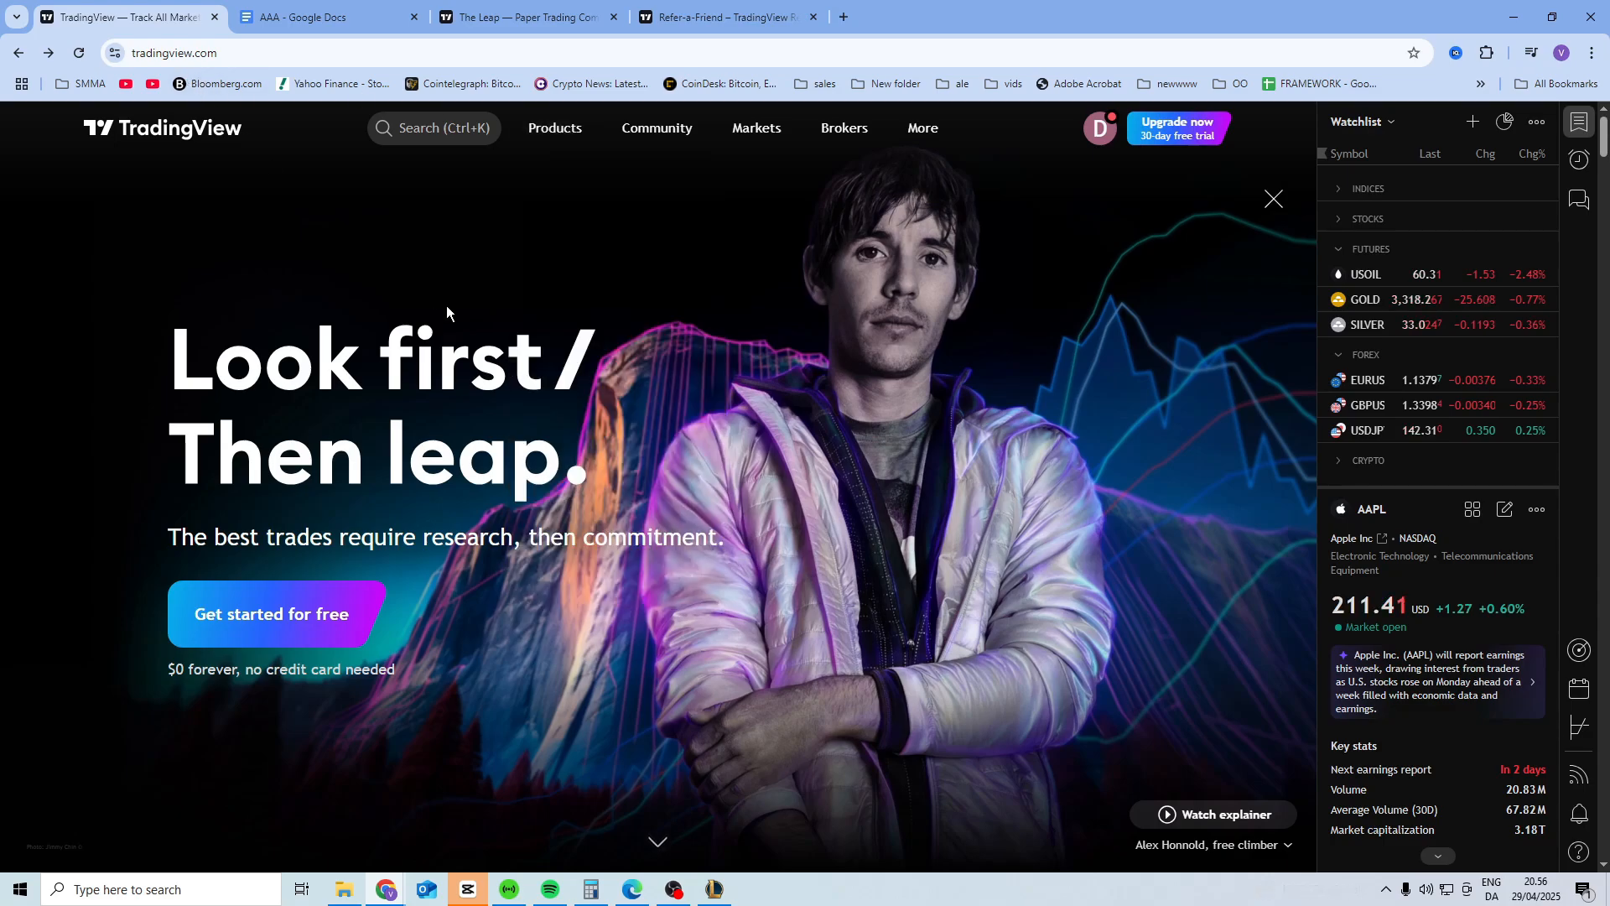
mouse_move(590, 165)
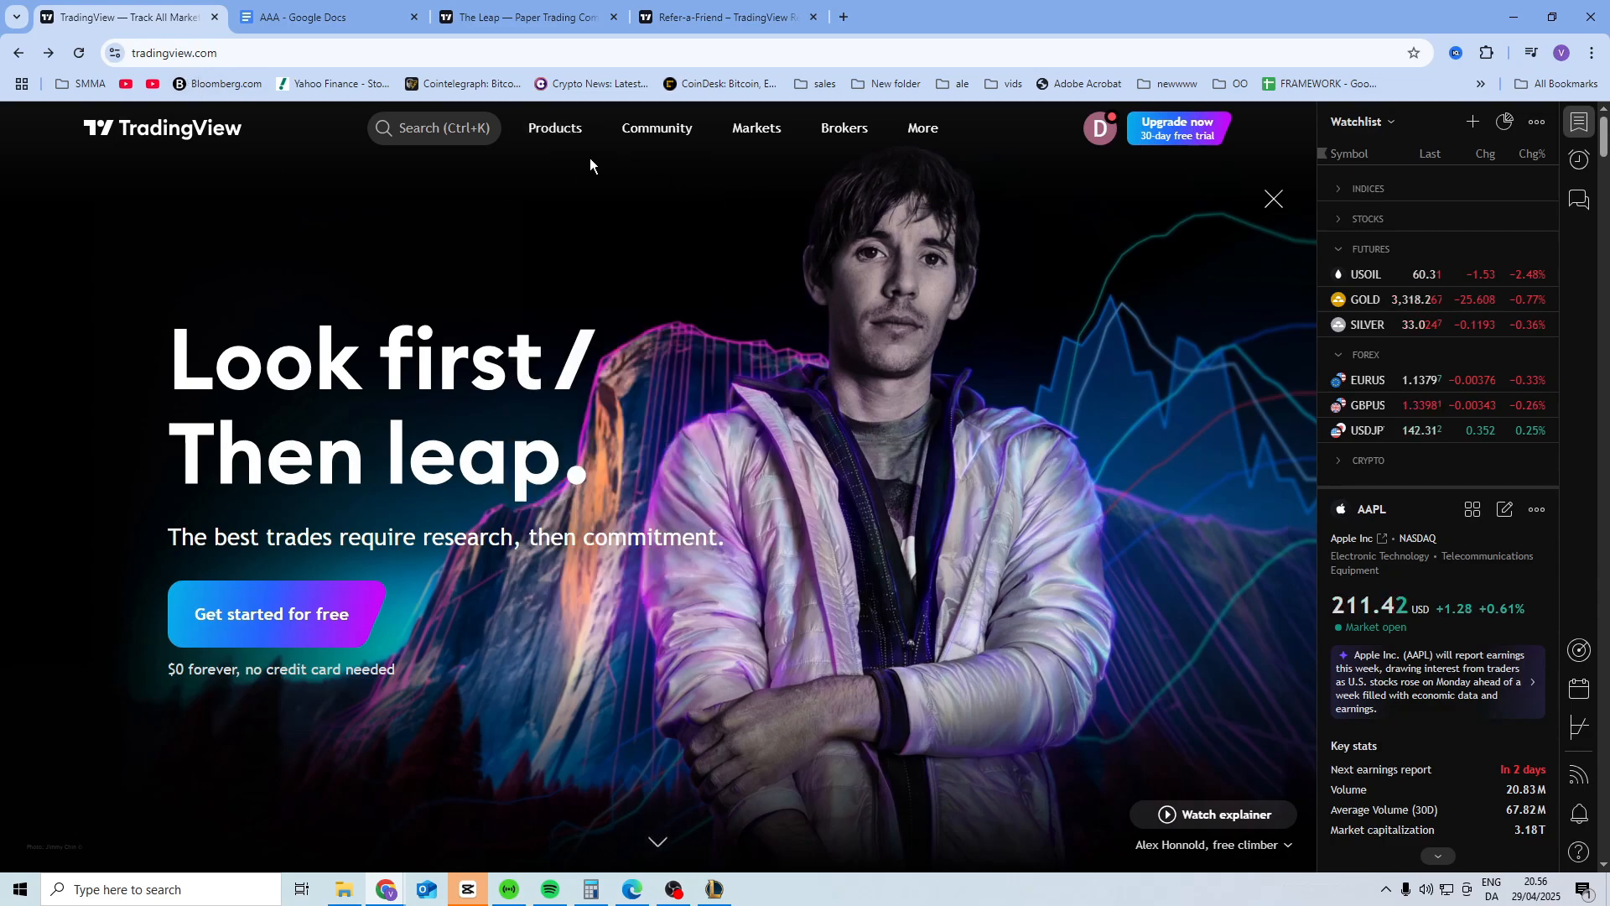
Step: Load Supercharts from the Products menu to show the daily Gold Spot / U.S. Dollar chart
left_click(555, 128)
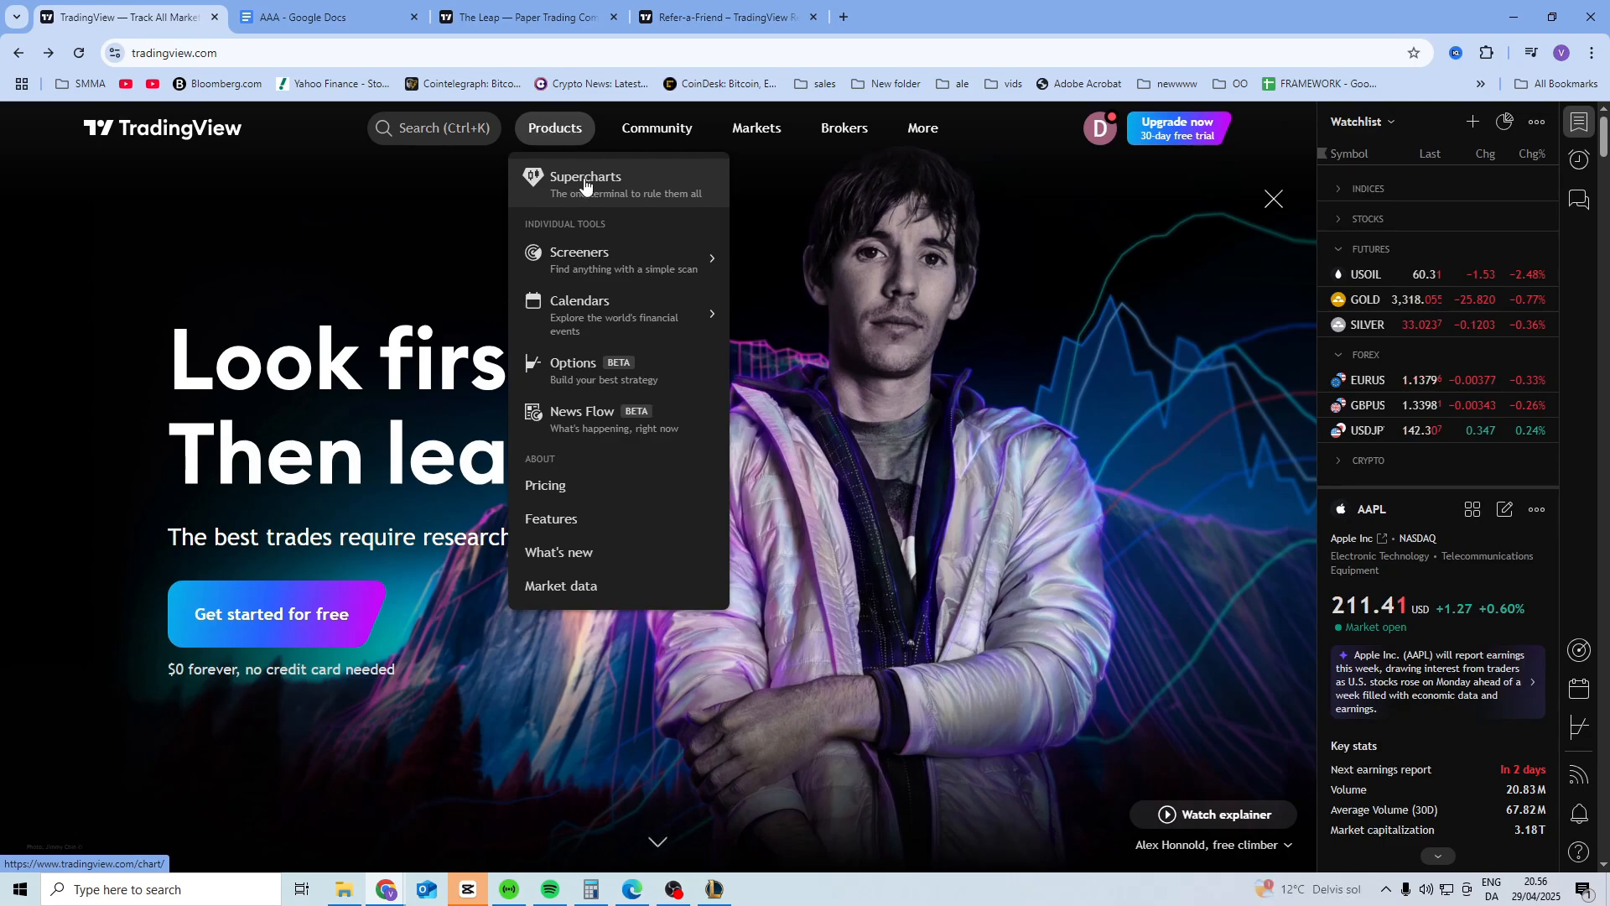
left_click(585, 183)
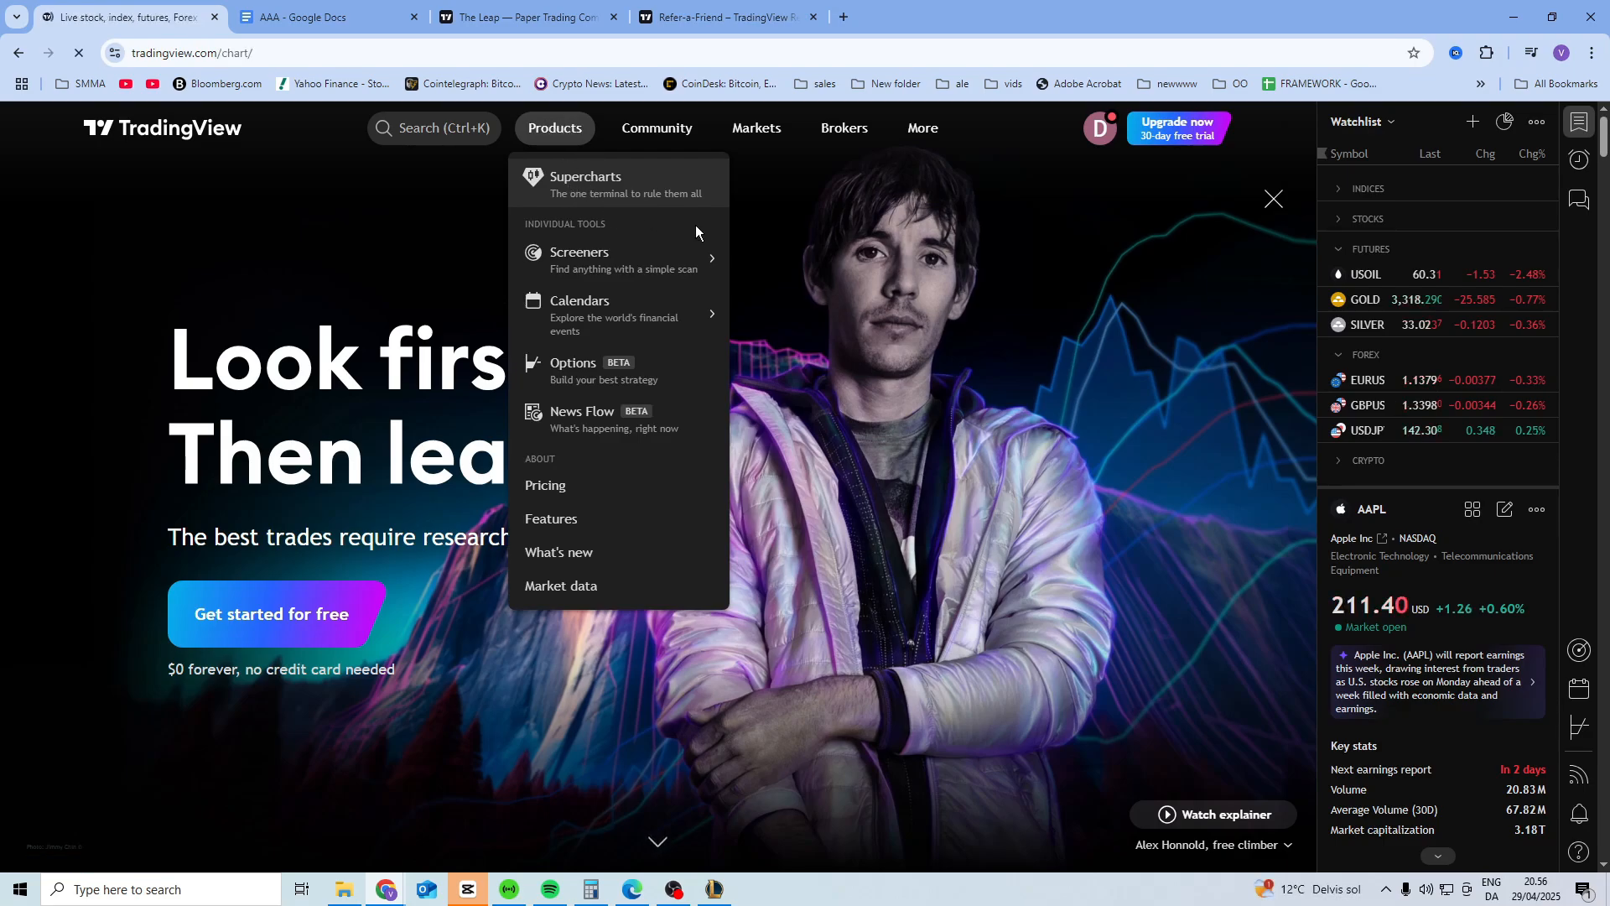
left_click(585, 183)
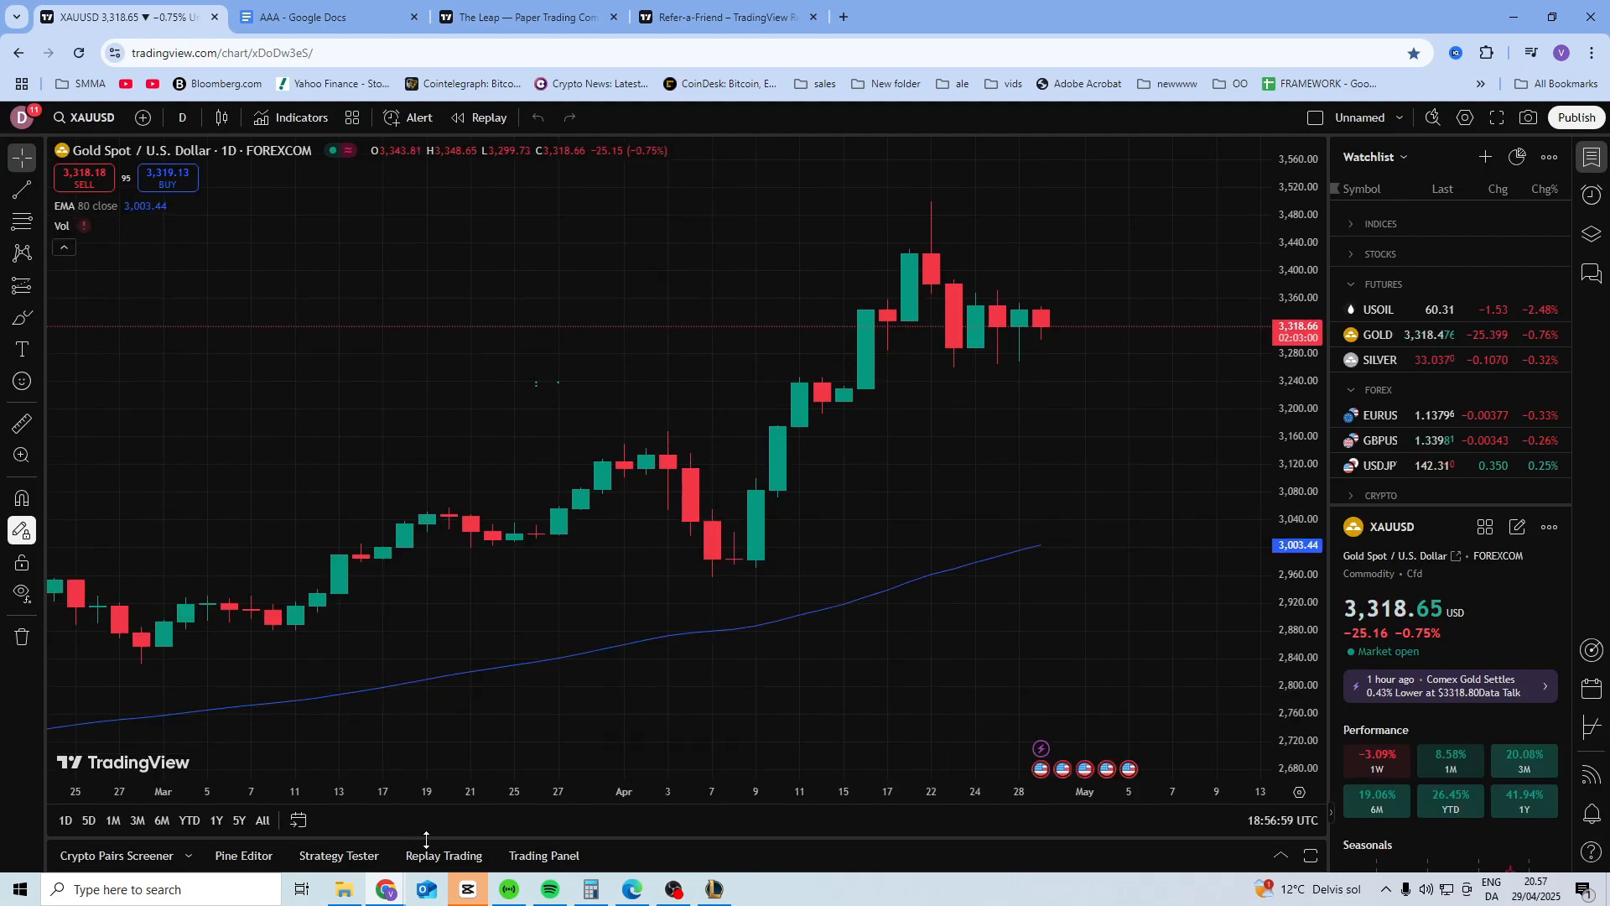
mouse_move(544, 854)
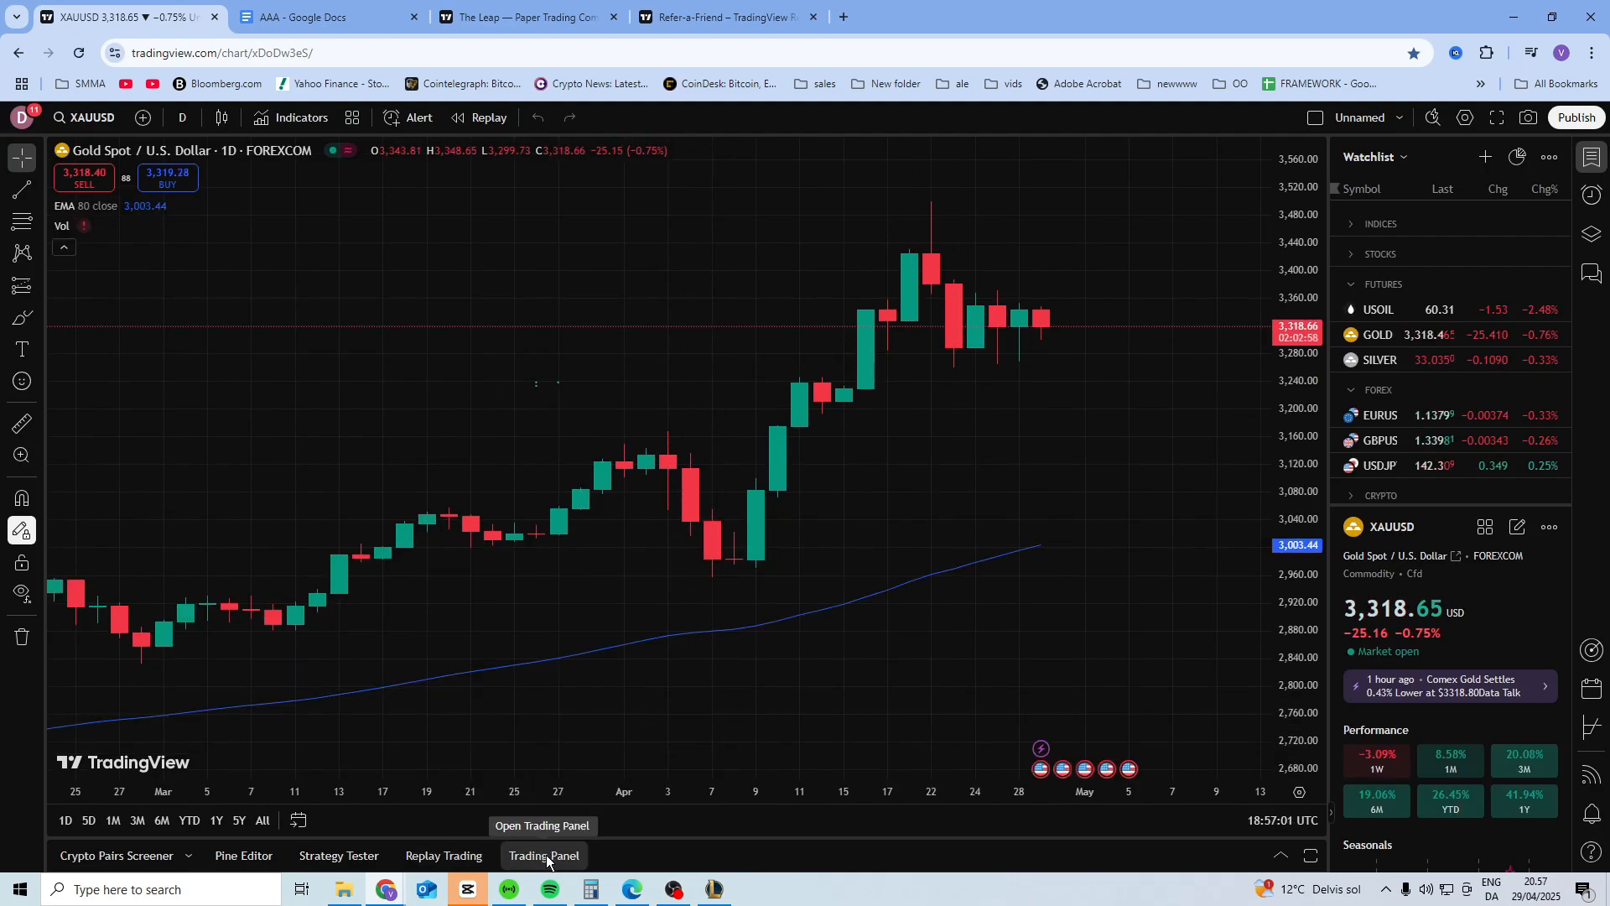
Step: Open the Trading Panel beneath the gold chart to reveal broker connection options
left_click(543, 855)
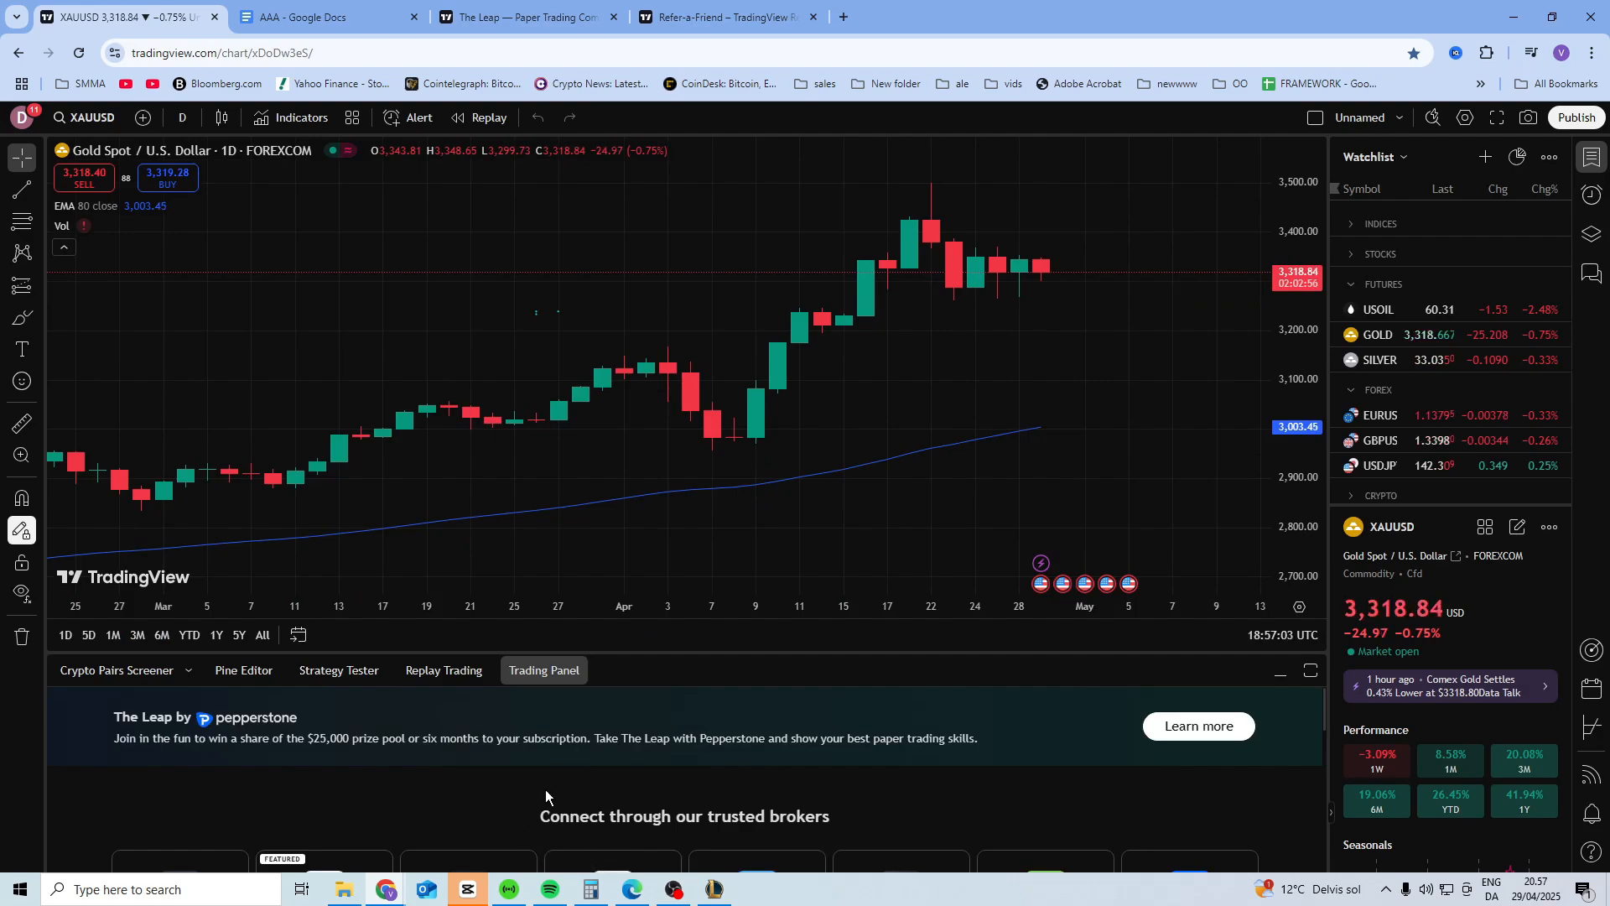
mouse_move(842, 651)
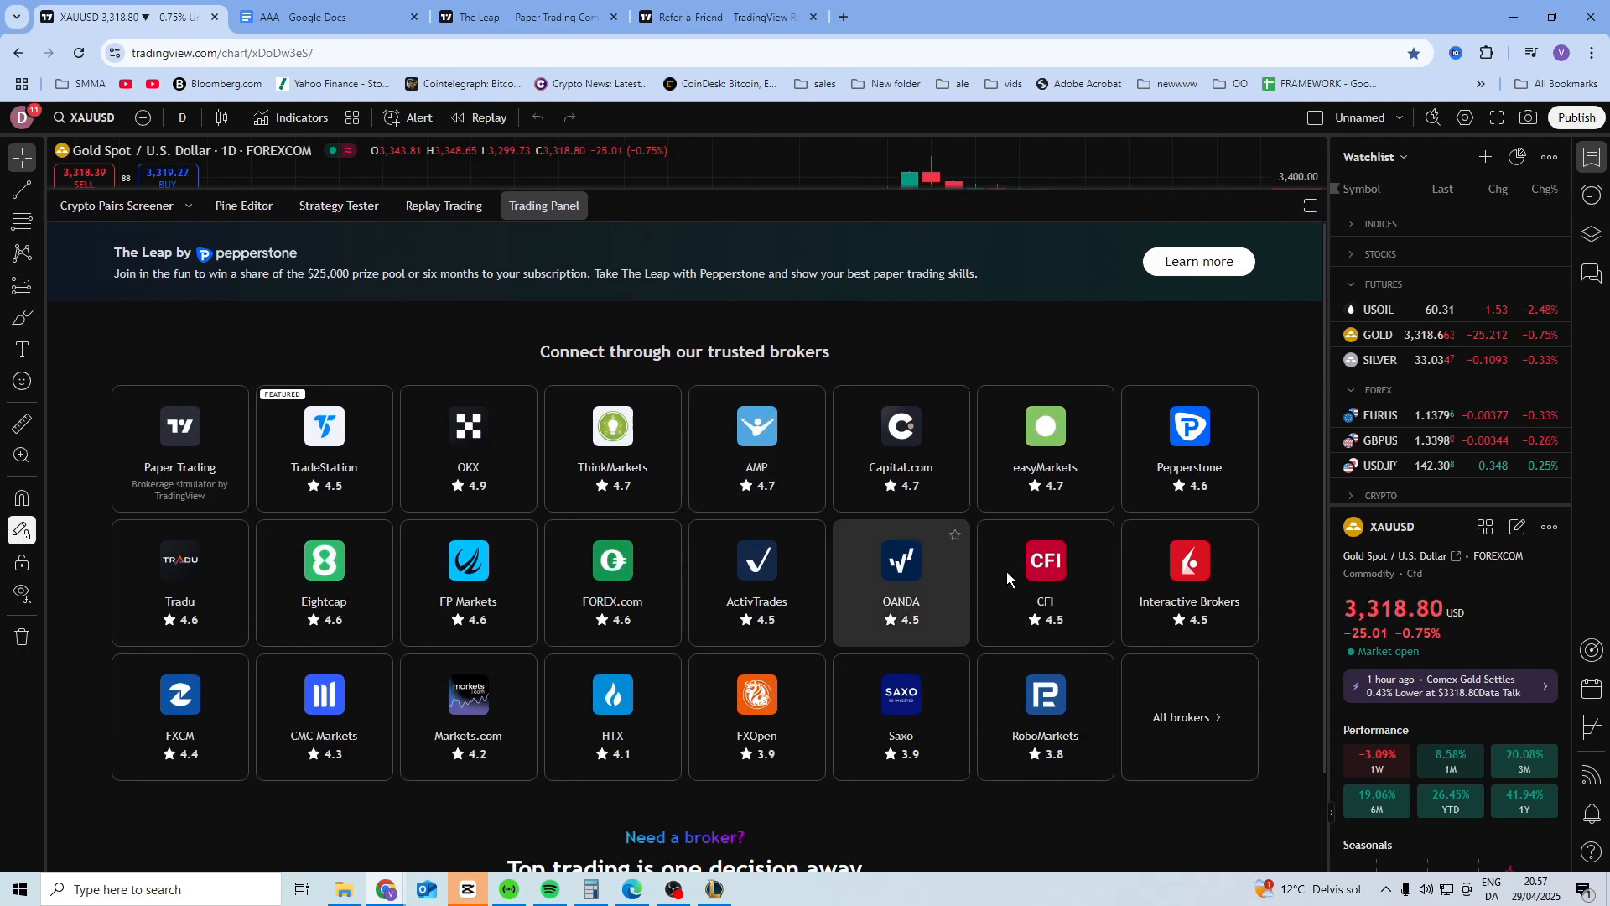
mouse_move(673, 494)
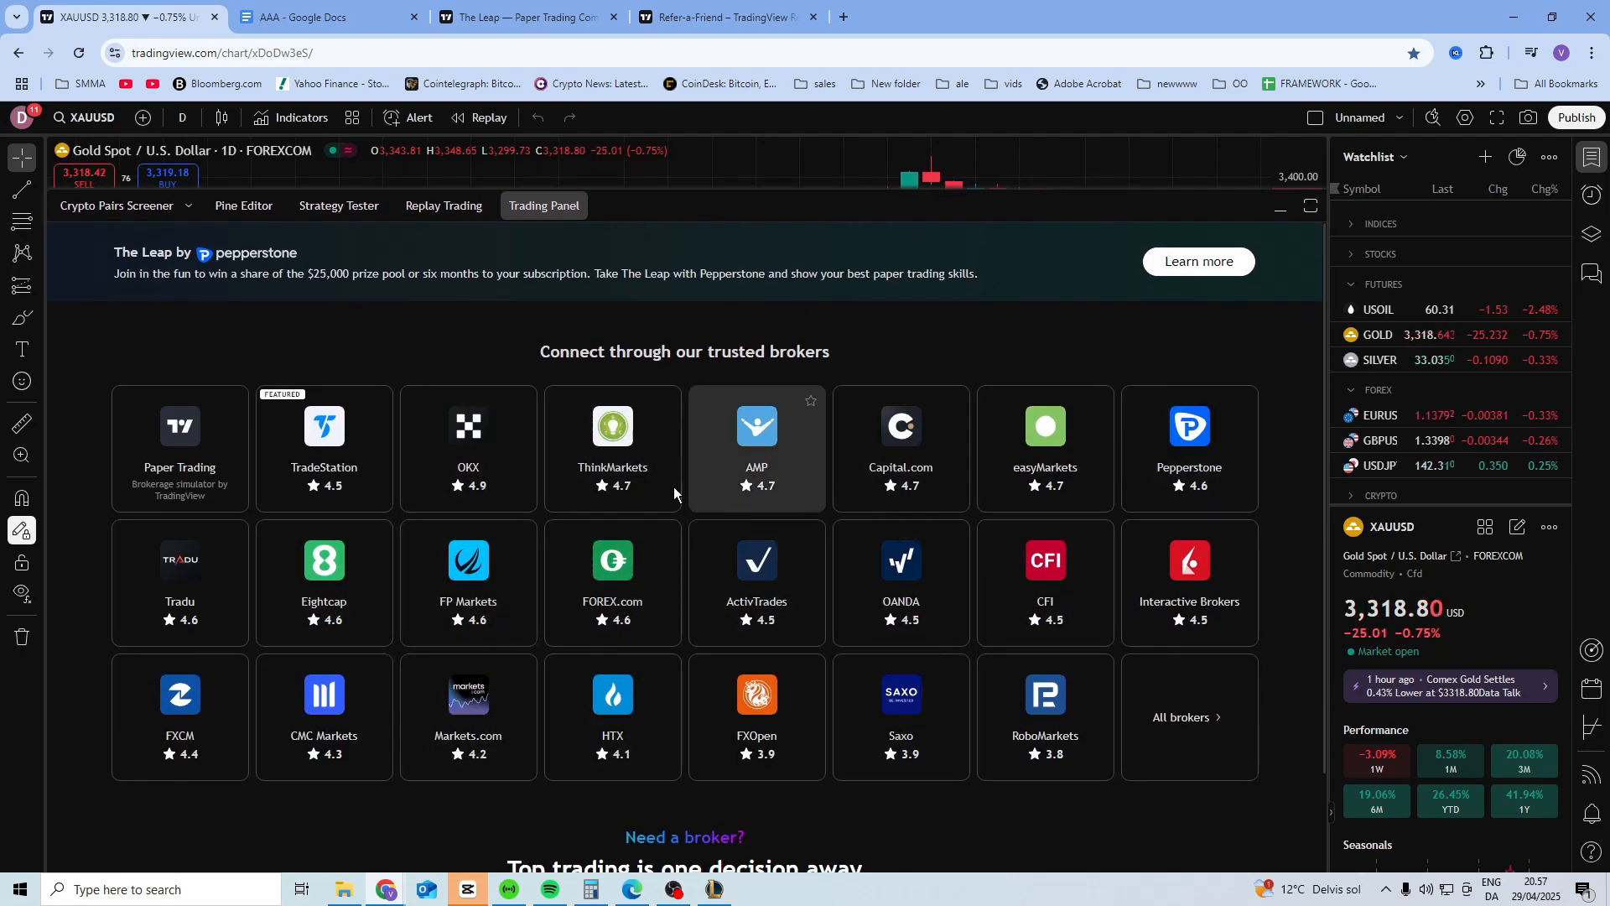
mouse_move(1172, 733)
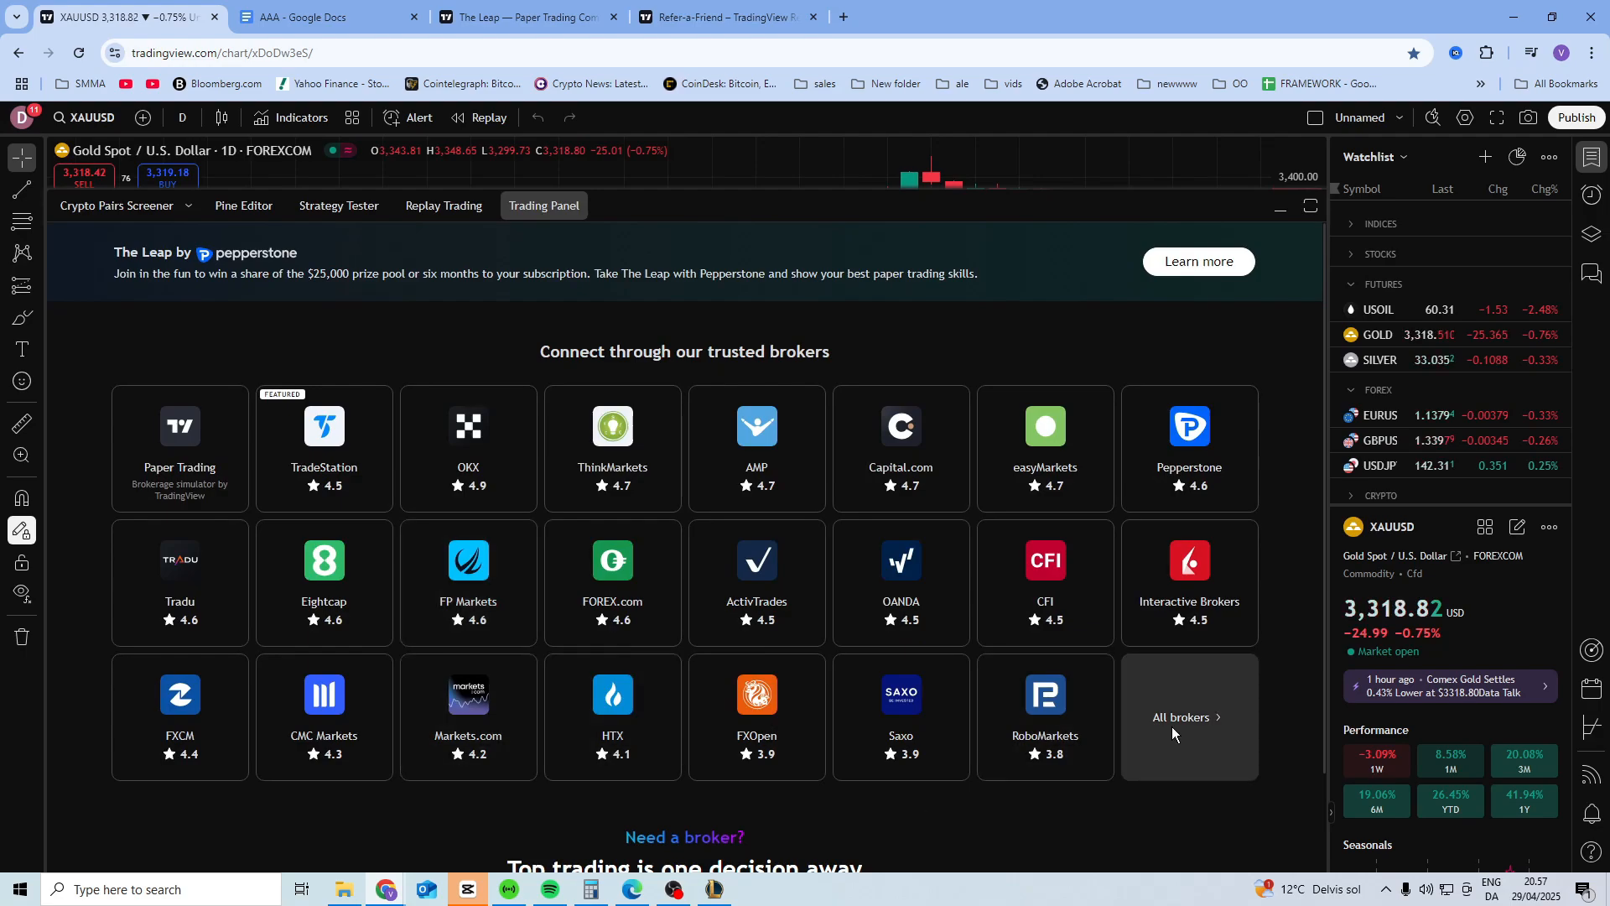
Step: Expand All brokers and scroll through the grid showing Bybit, Binance and NinjaTrader
left_click(1181, 717)
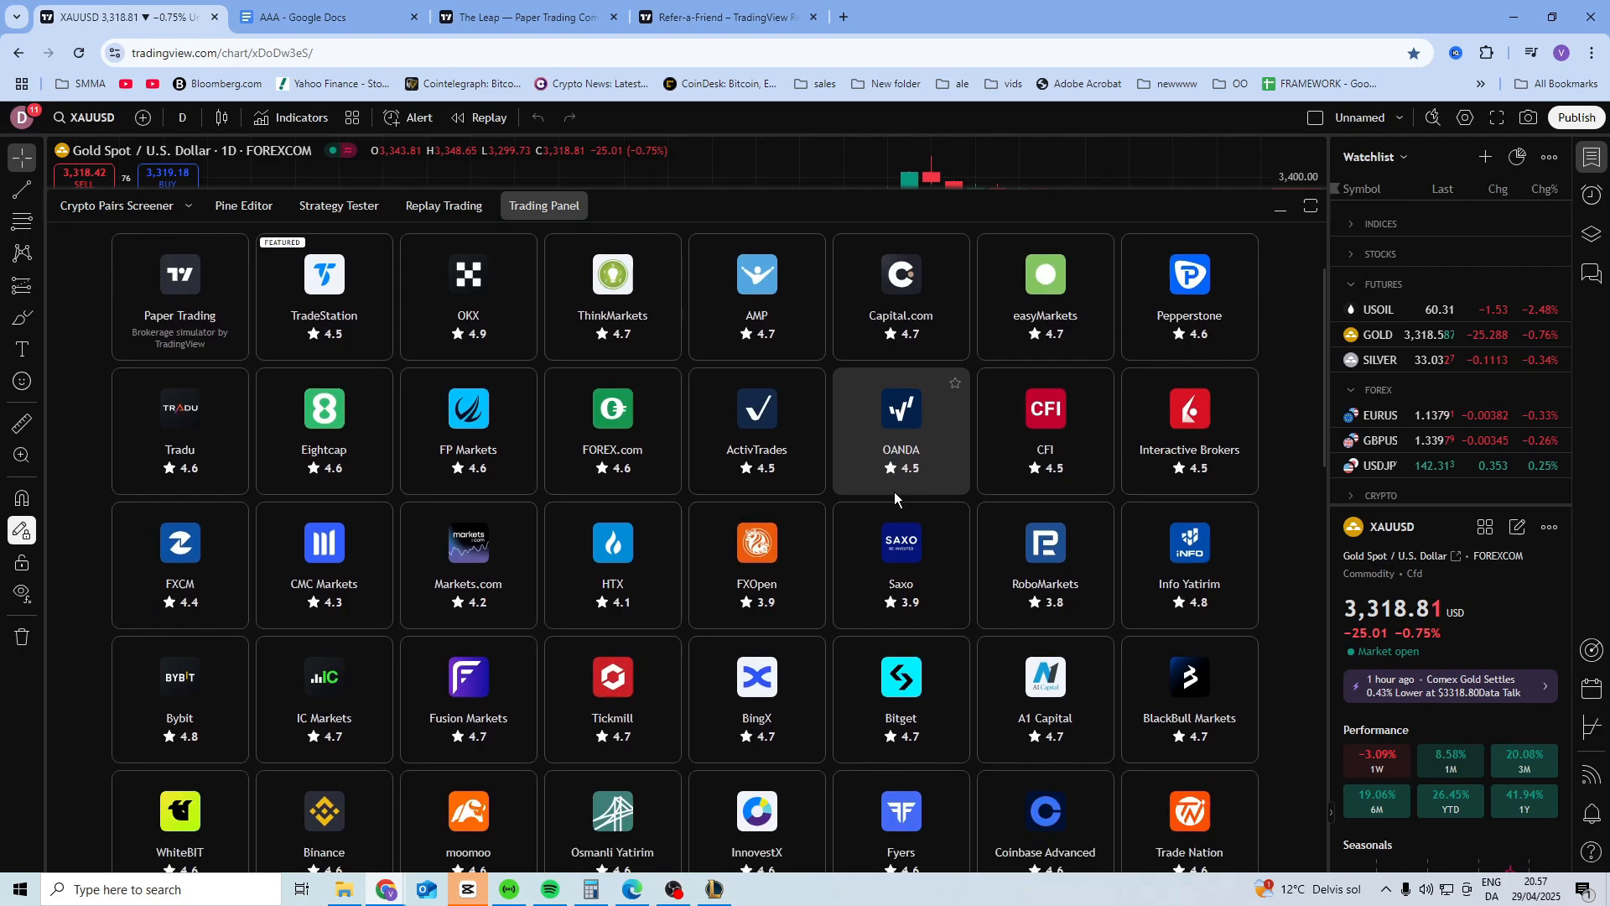
scroll("down", 3)
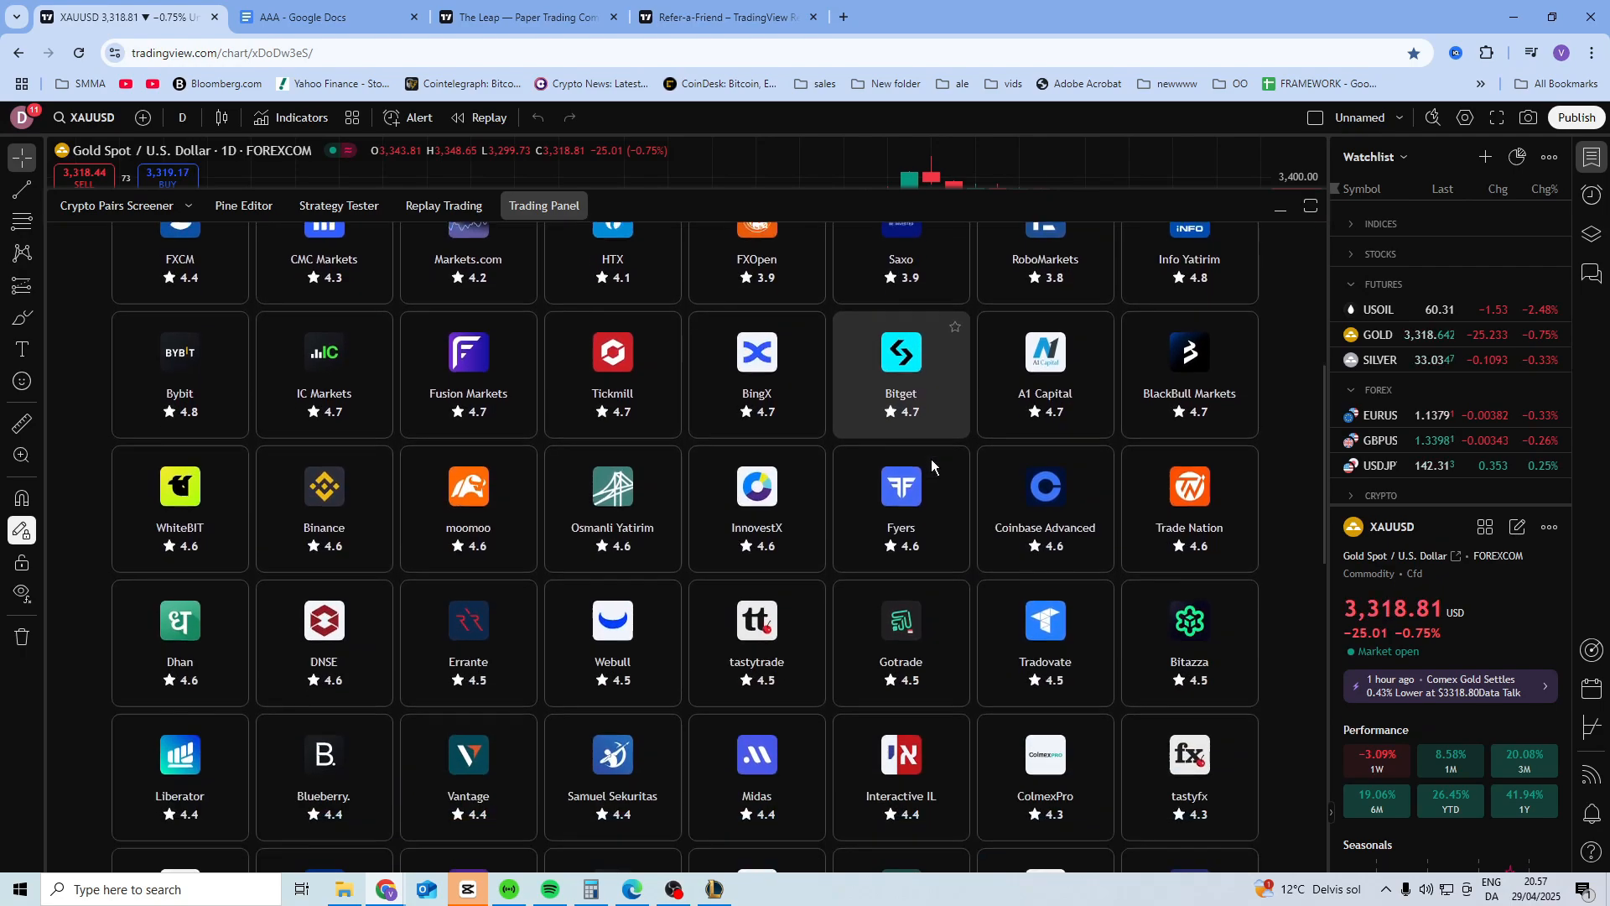
scroll("down", 3)
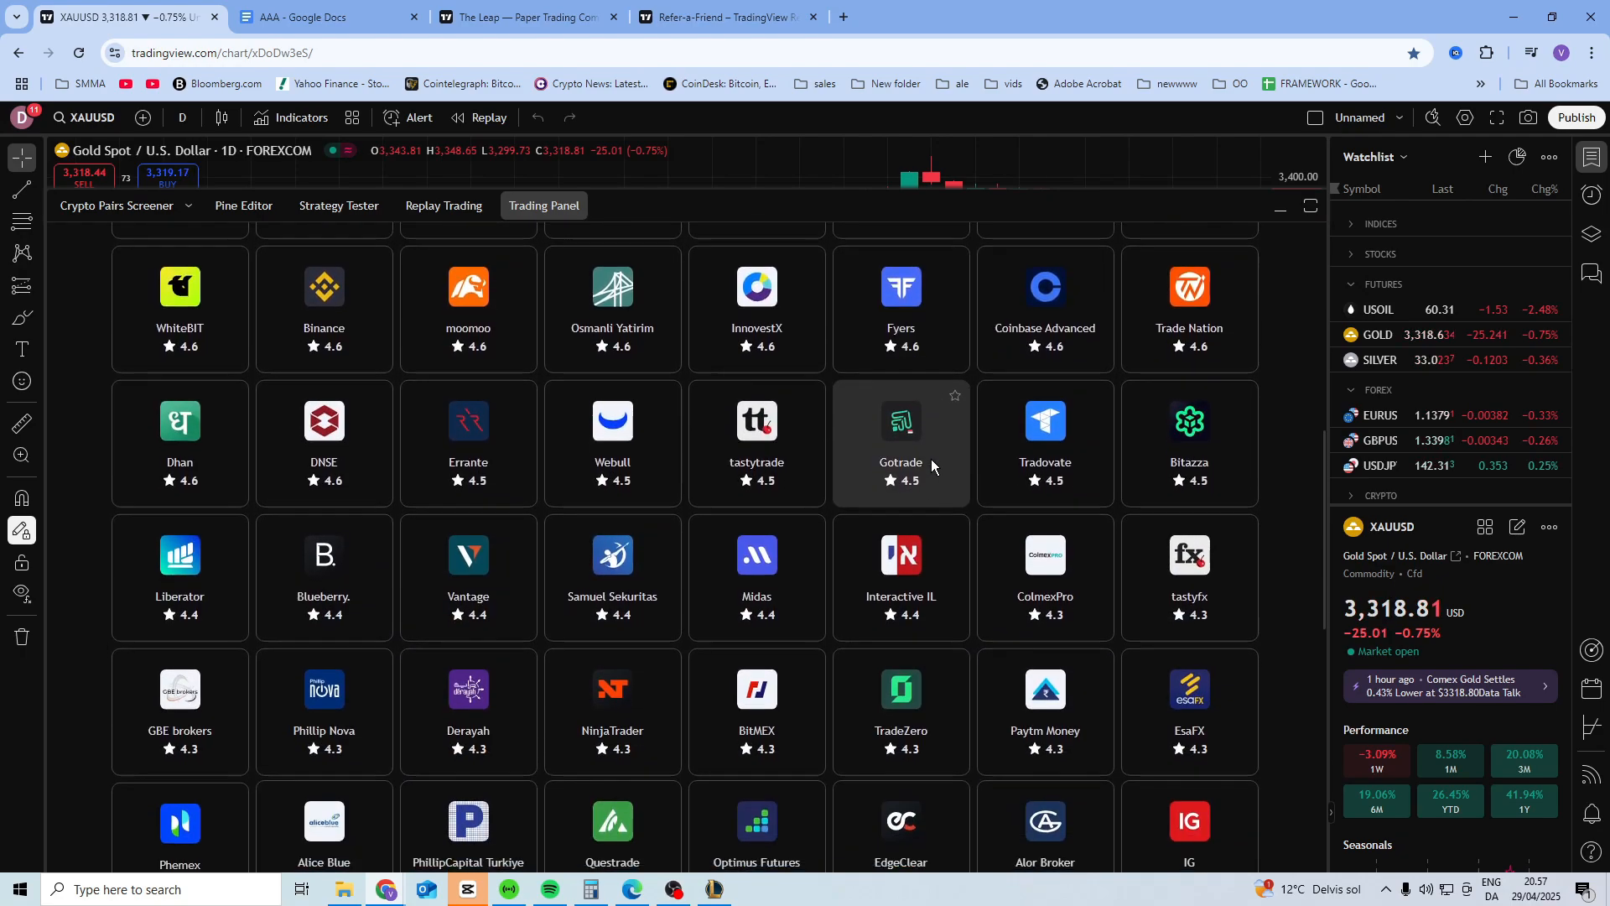
scroll("down", 3)
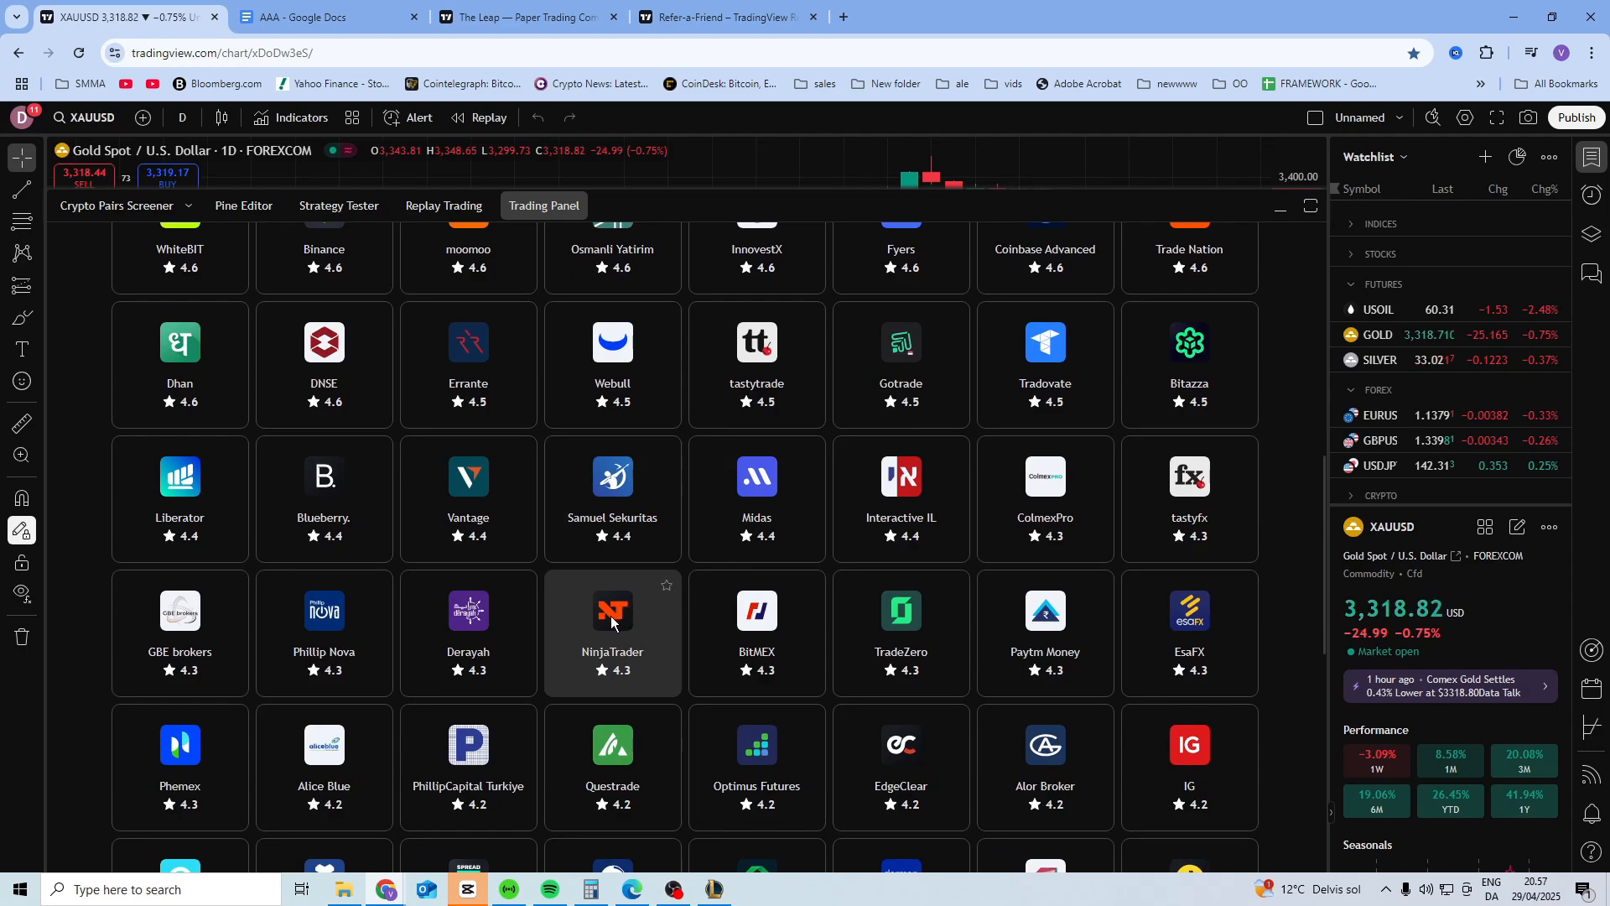
Step: Dismiss the NinjaTrader login, then connect Paper Trading with its 100,000 balance
left_click(611, 626)
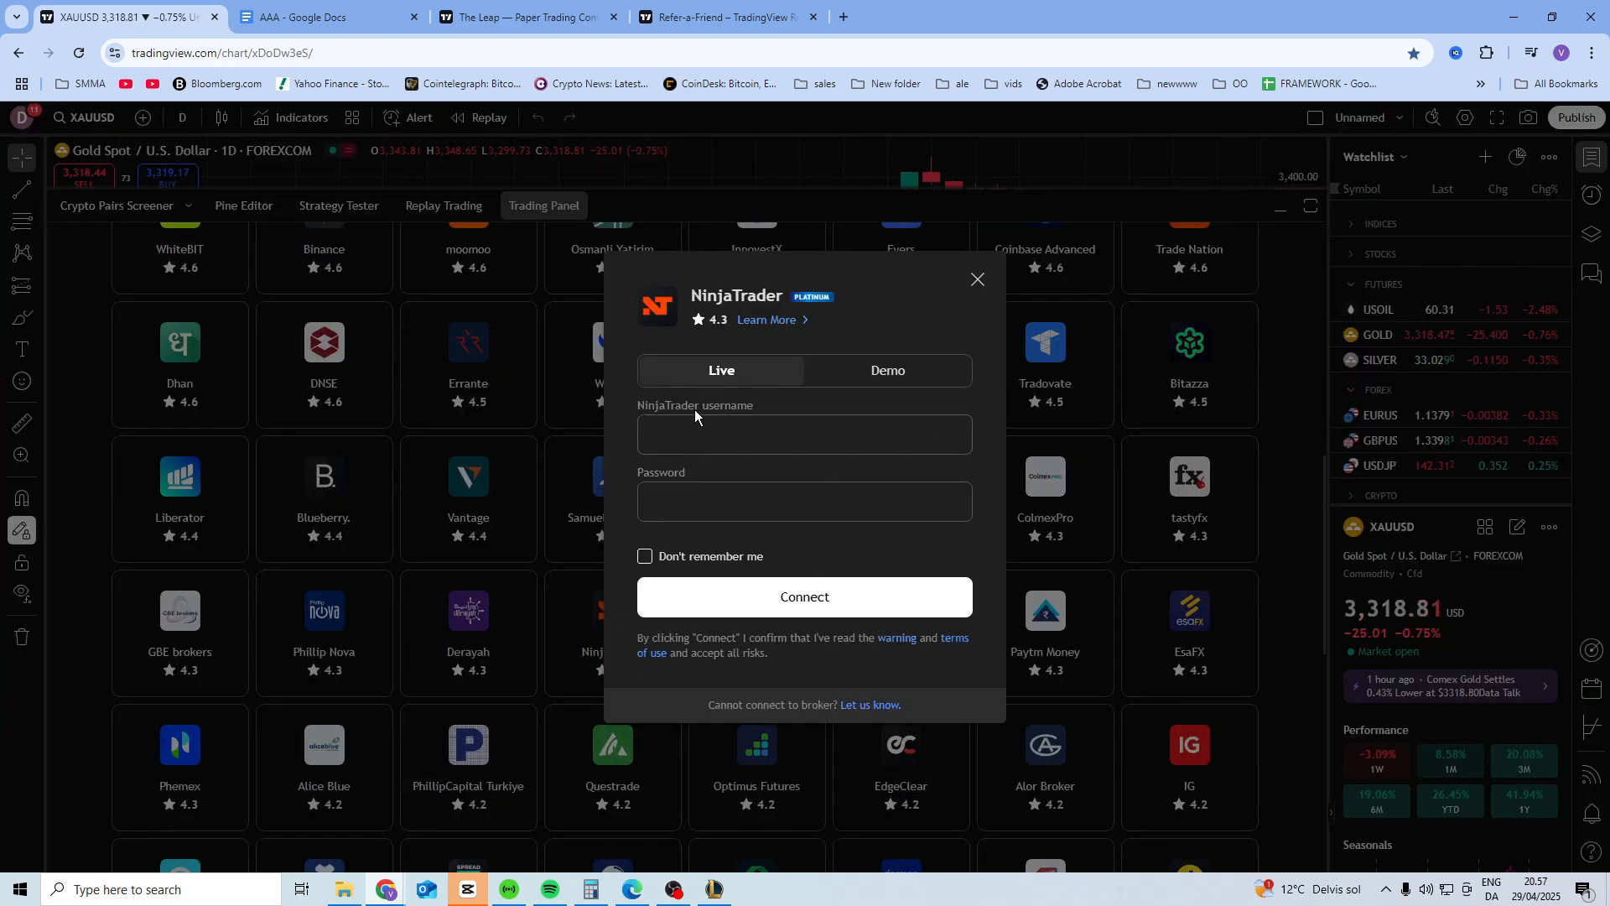
mouse_move(805, 597)
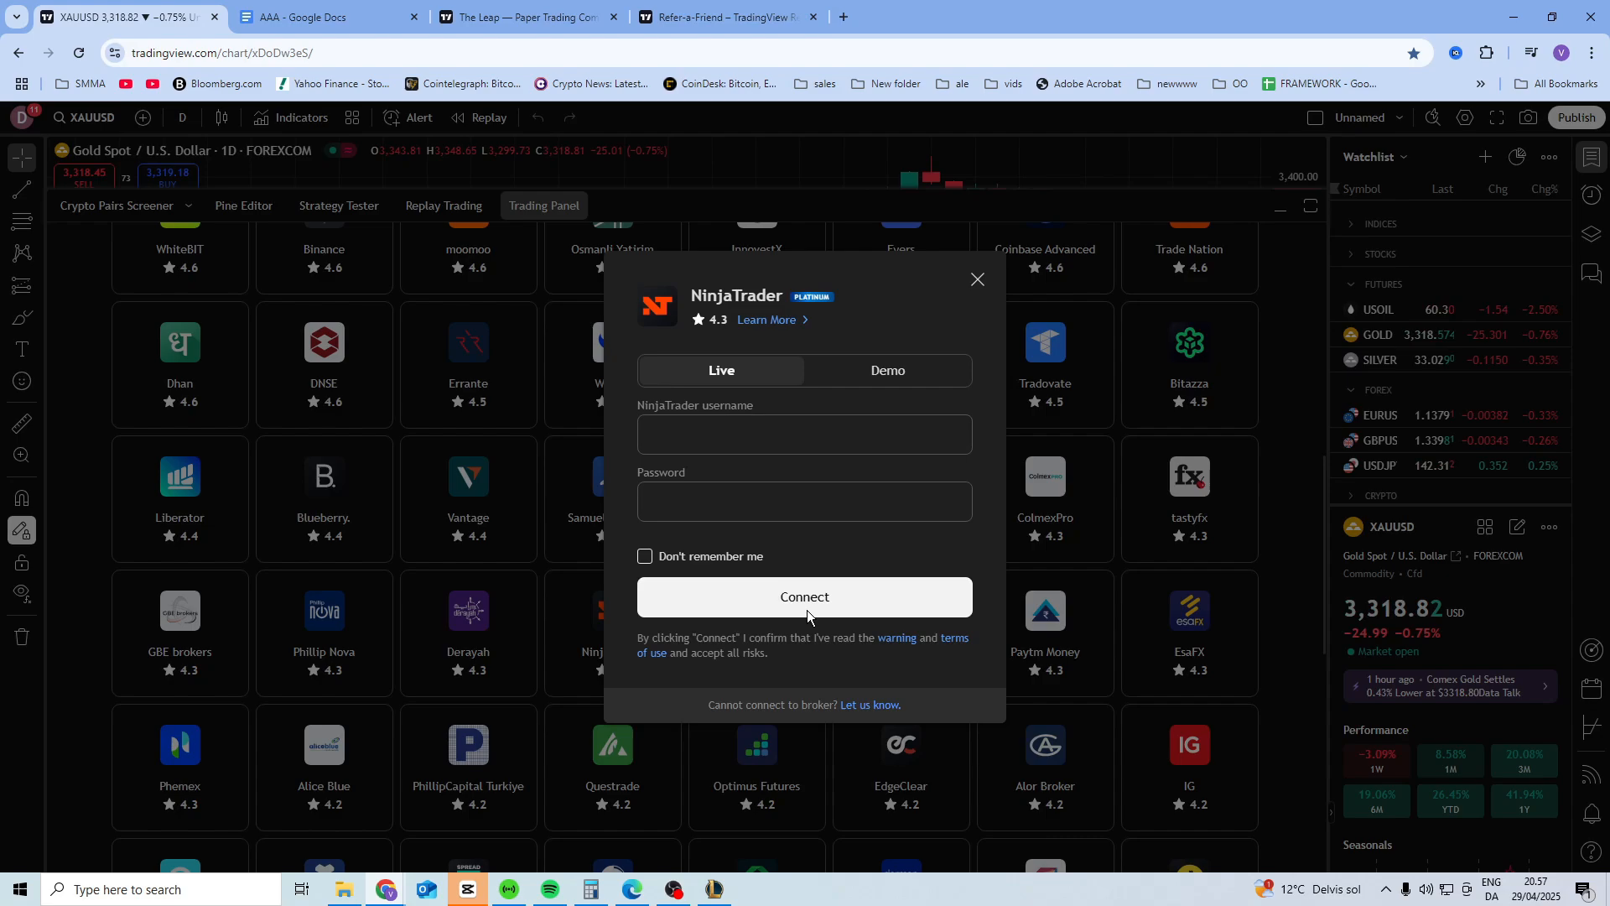
mouse_move(635, 412)
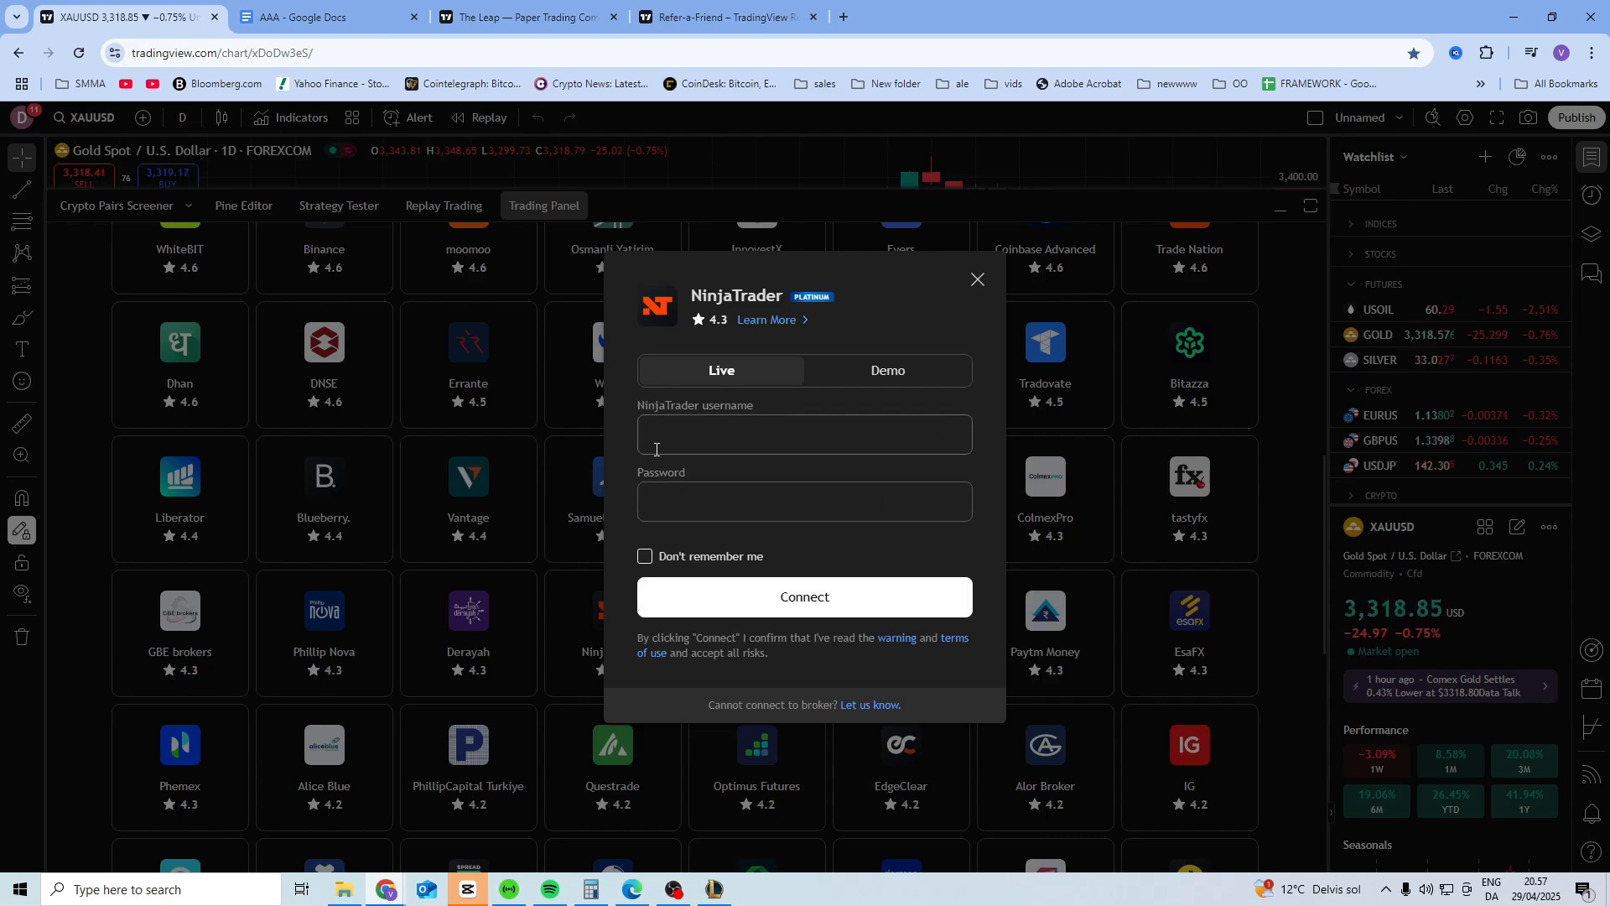
left_click(975, 279)
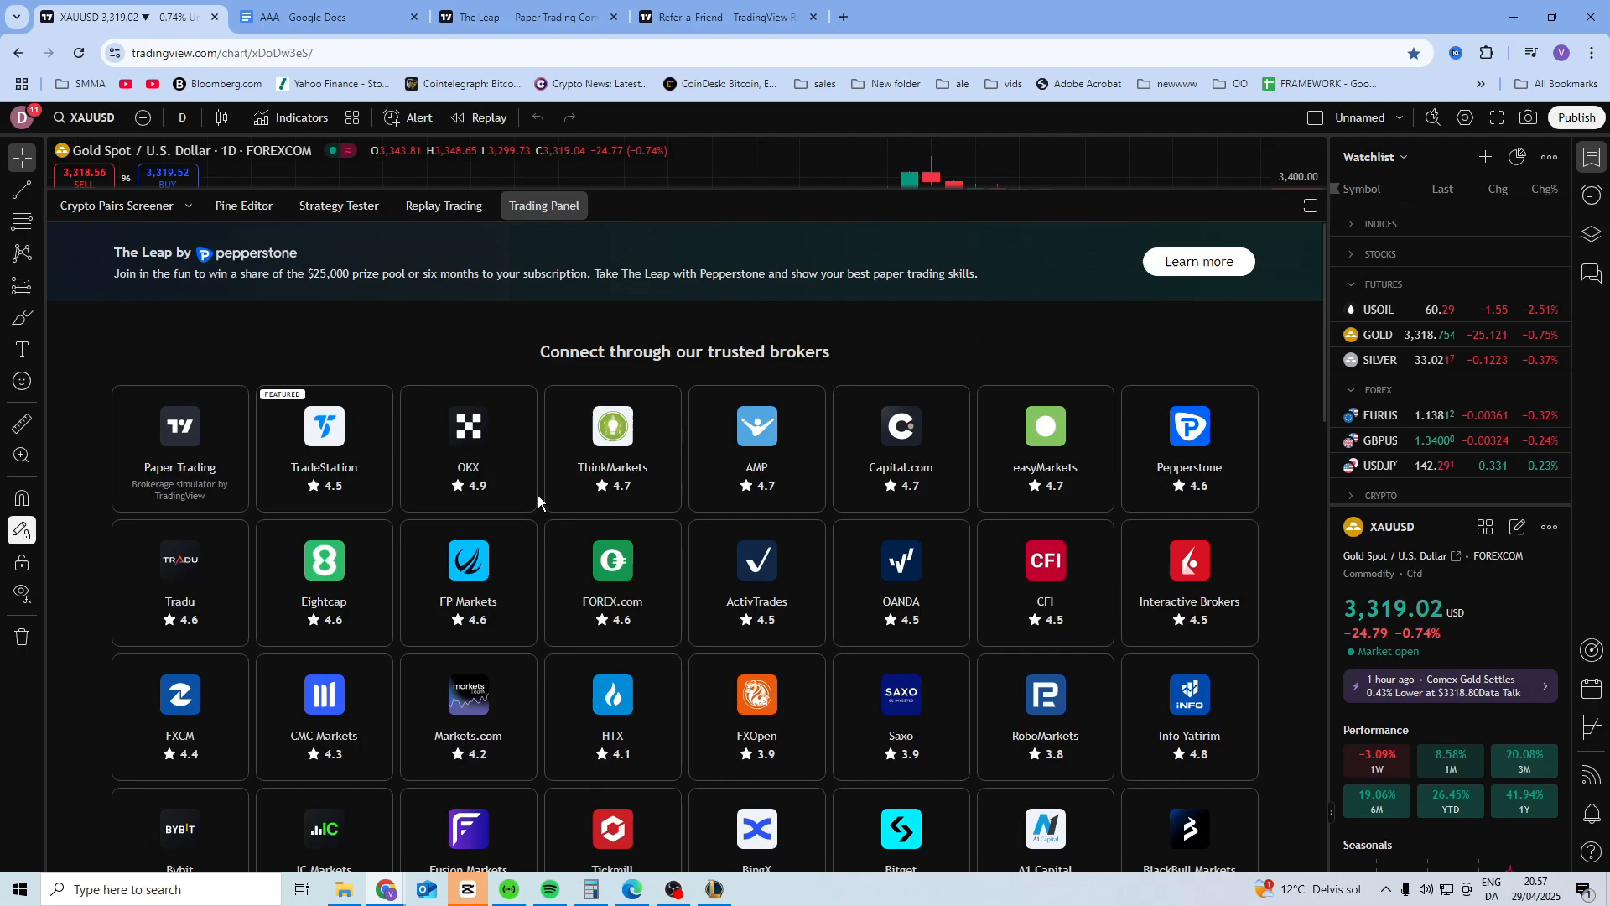
left_click(179, 449)
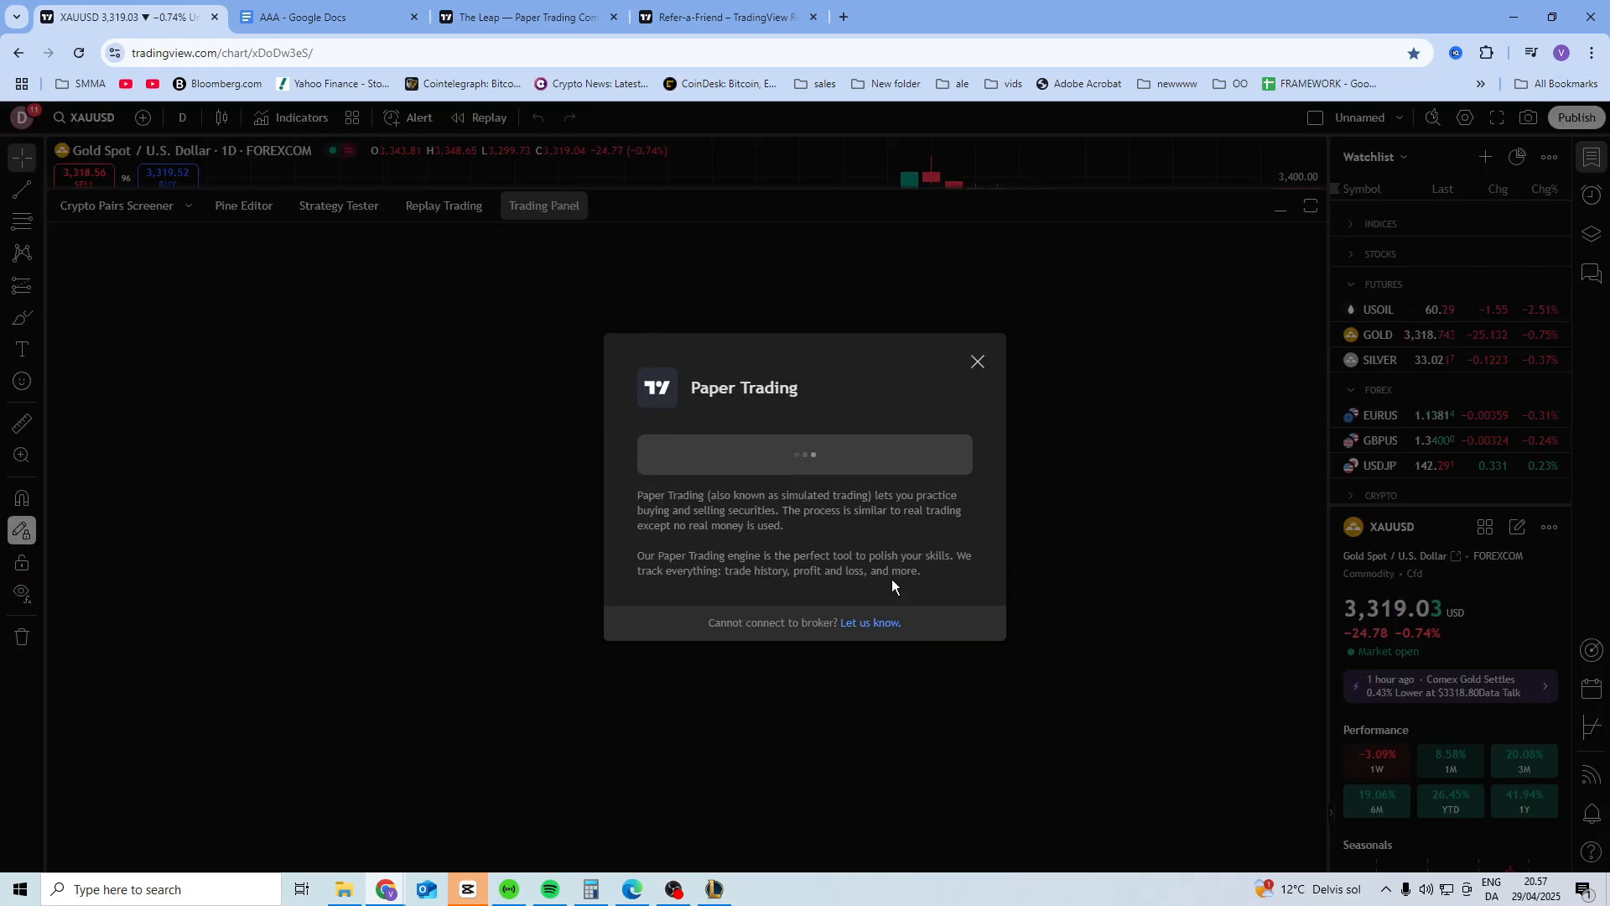
left_click(975, 361)
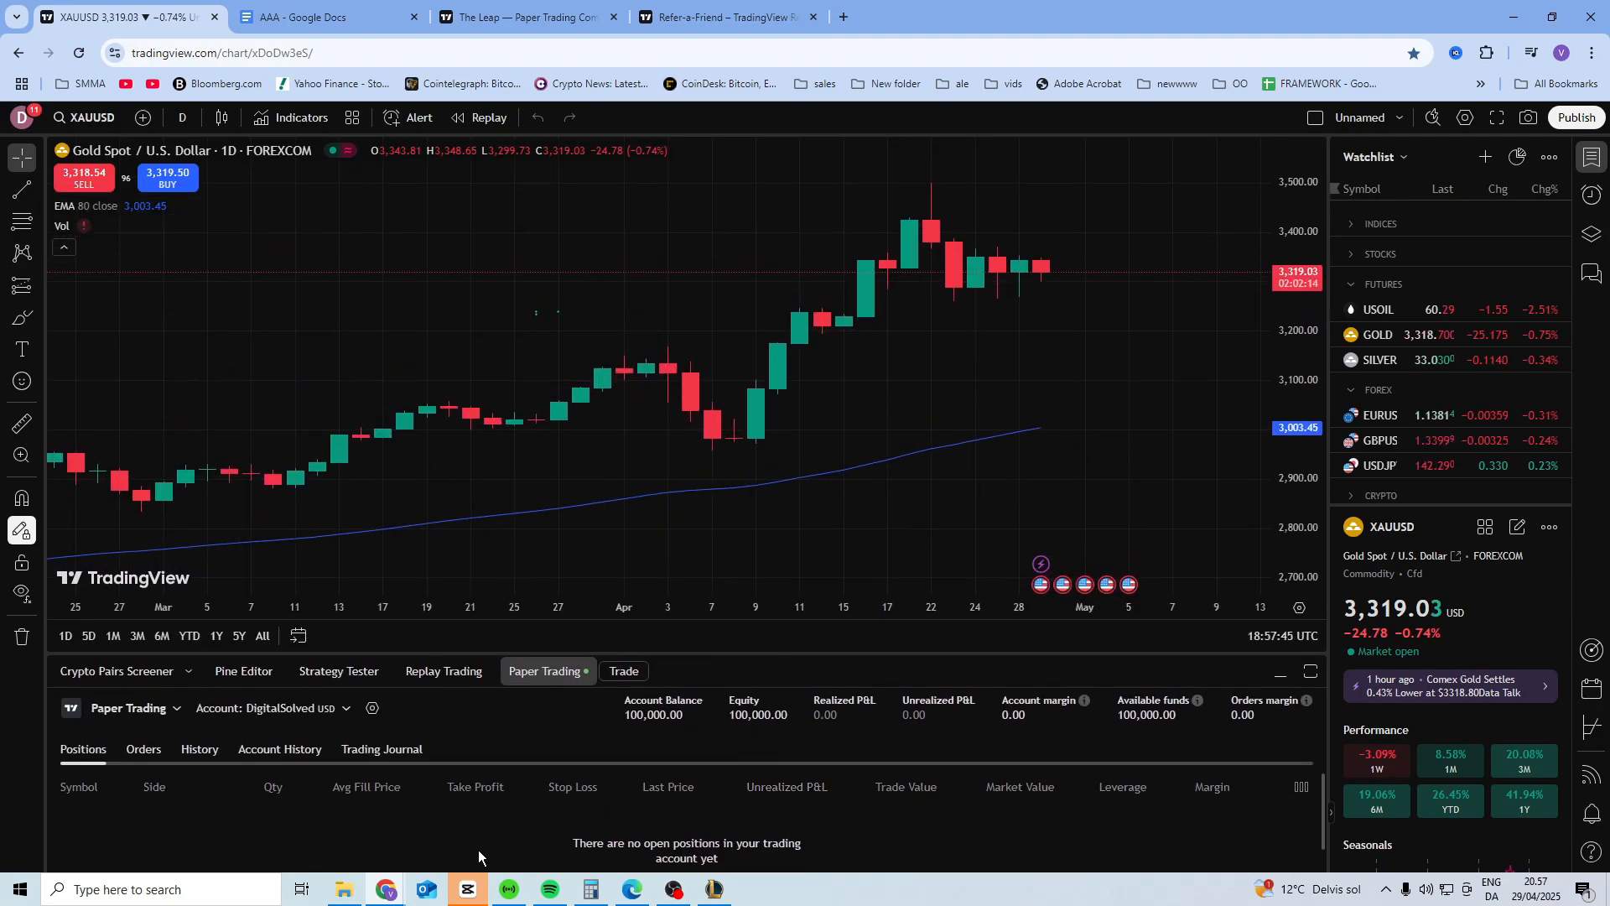
mouse_move(848, 498)
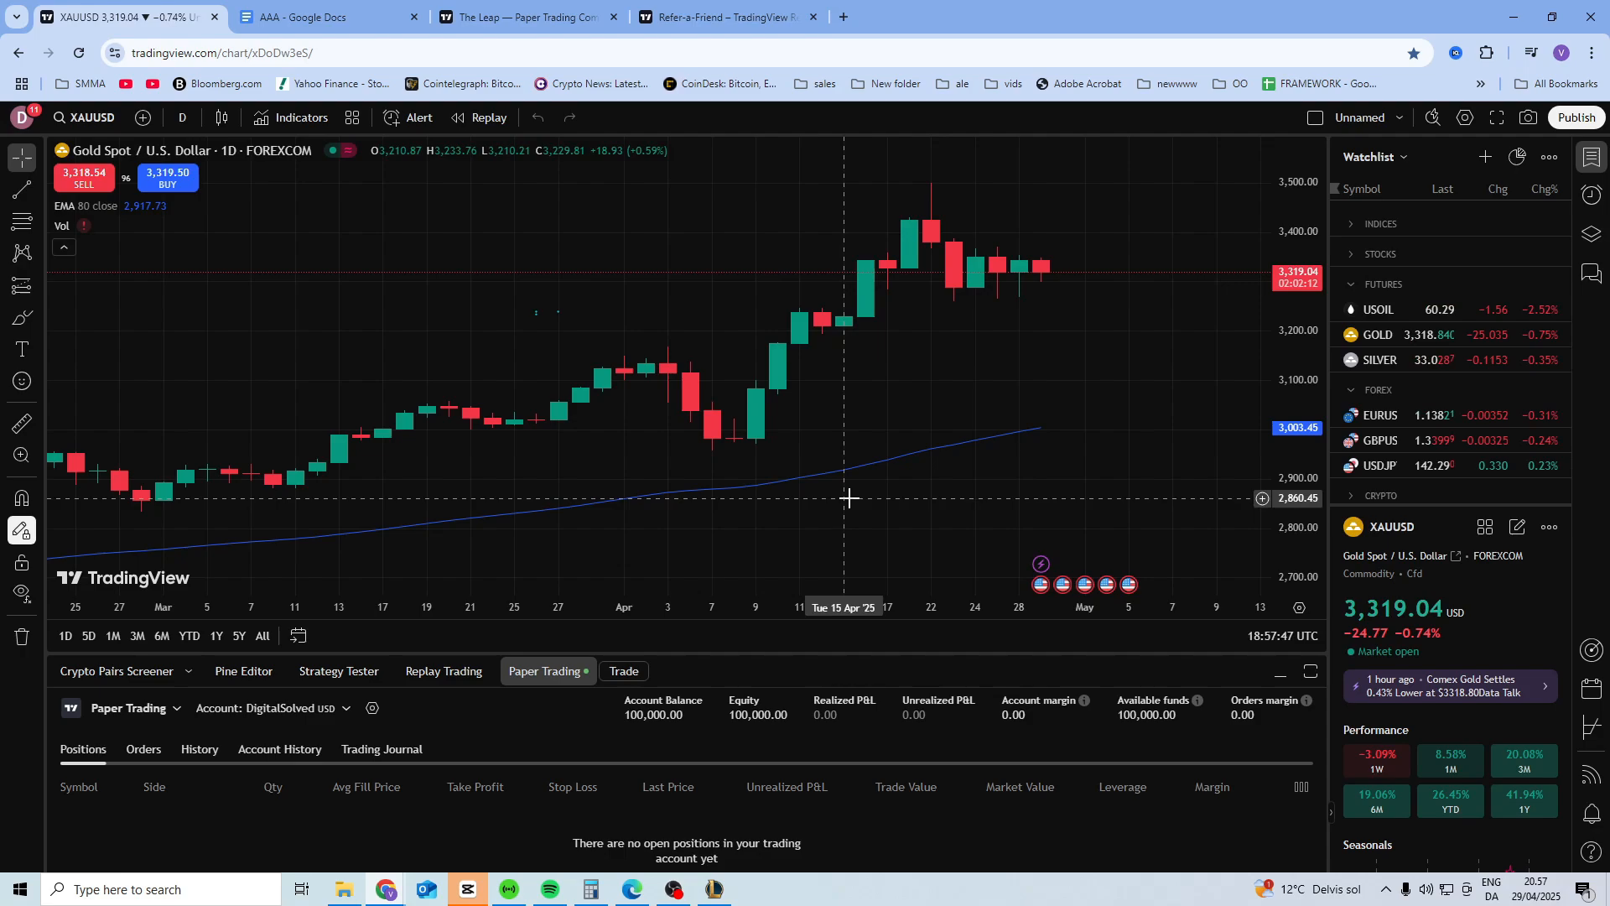